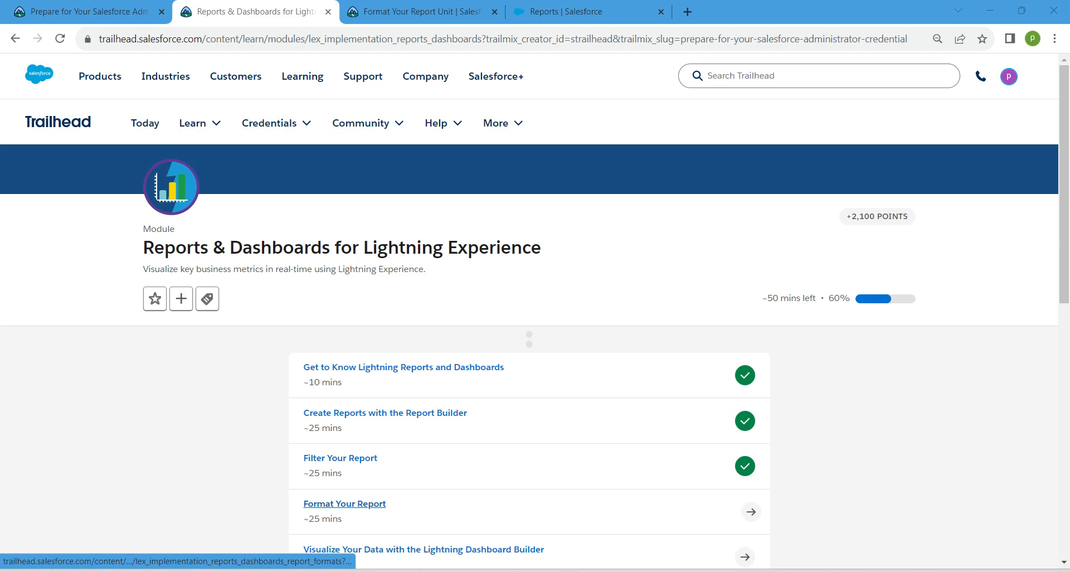
- Launch the Sales app via App Launcher search 'sales' and show the Reports list
click(572, 12)
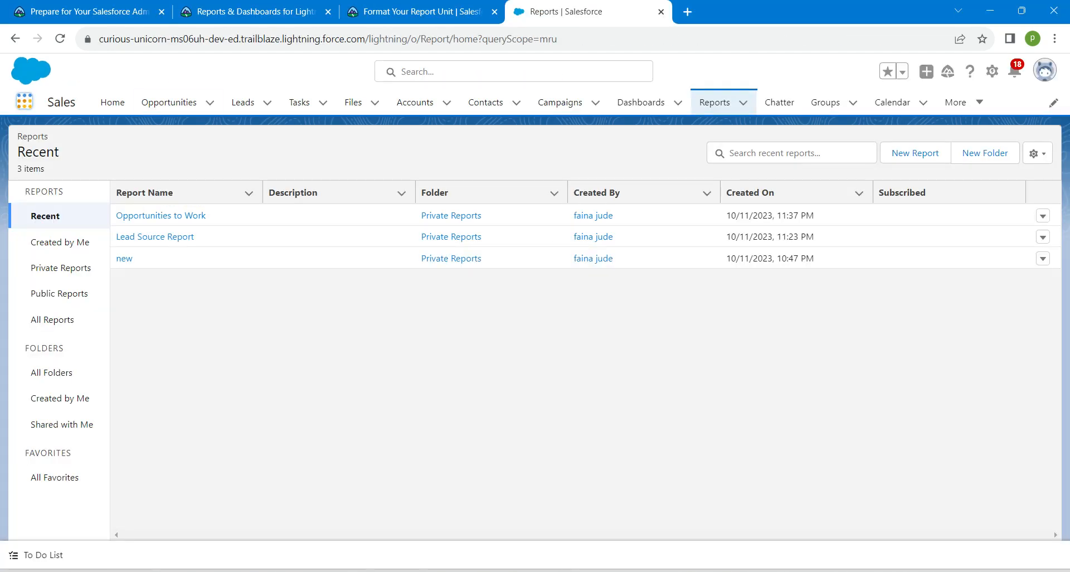
text(sales)
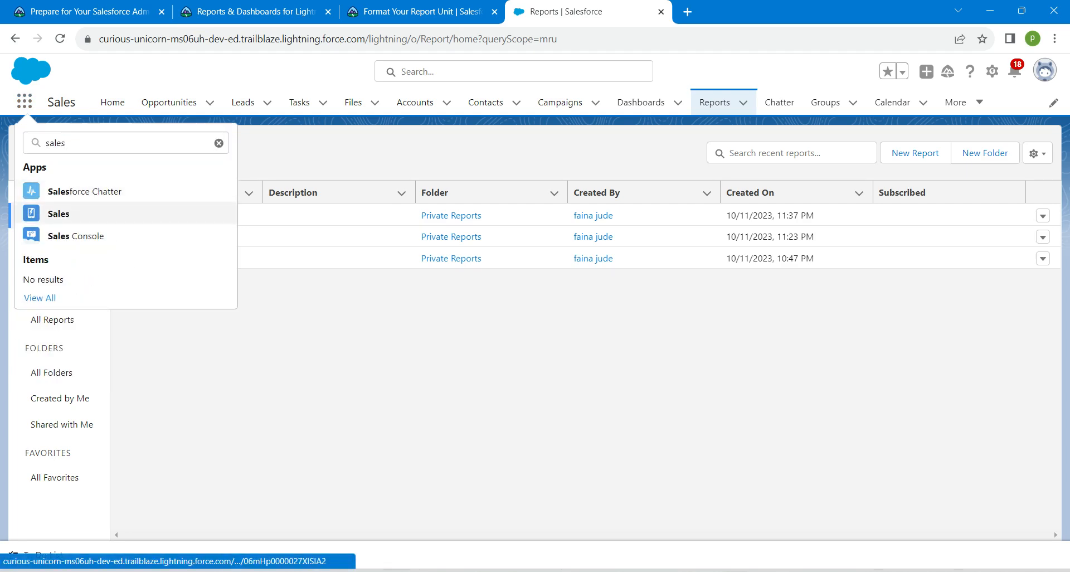
click(58, 213)
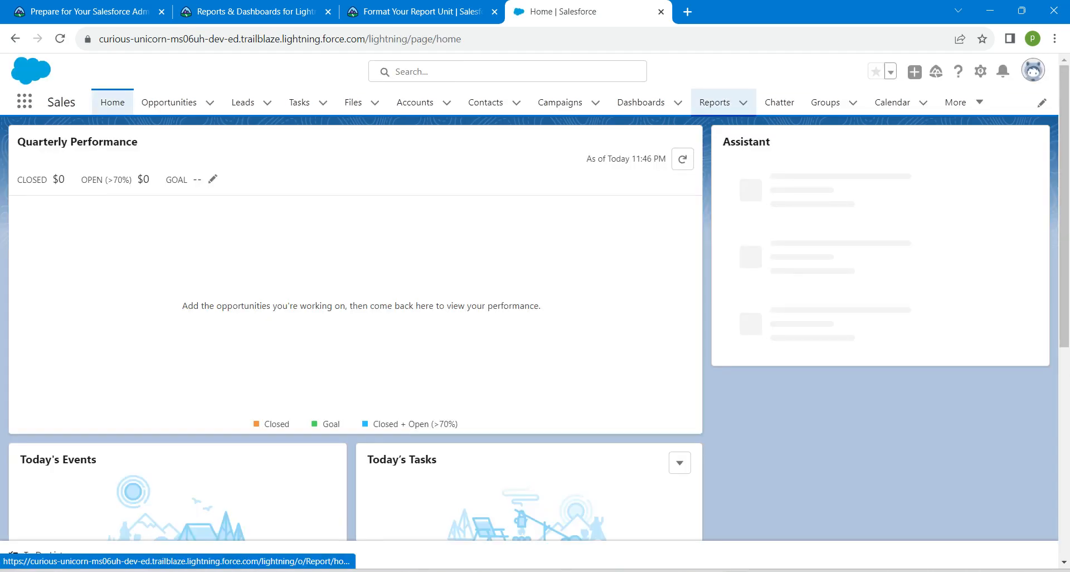
click(714, 101)
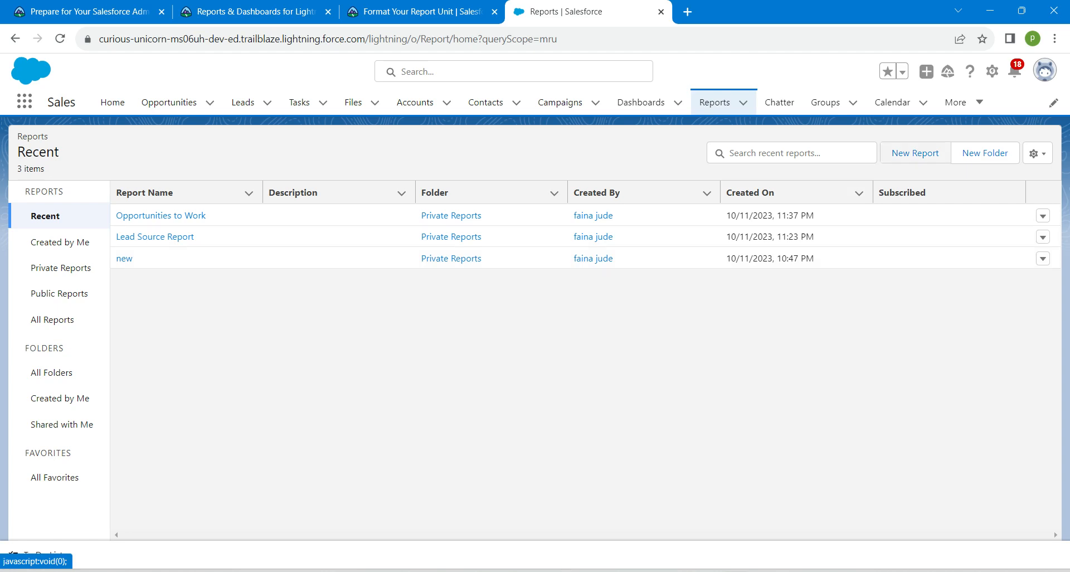
- Create a new report using the Cases report type found by searching 'case' in All
click(161, 216)
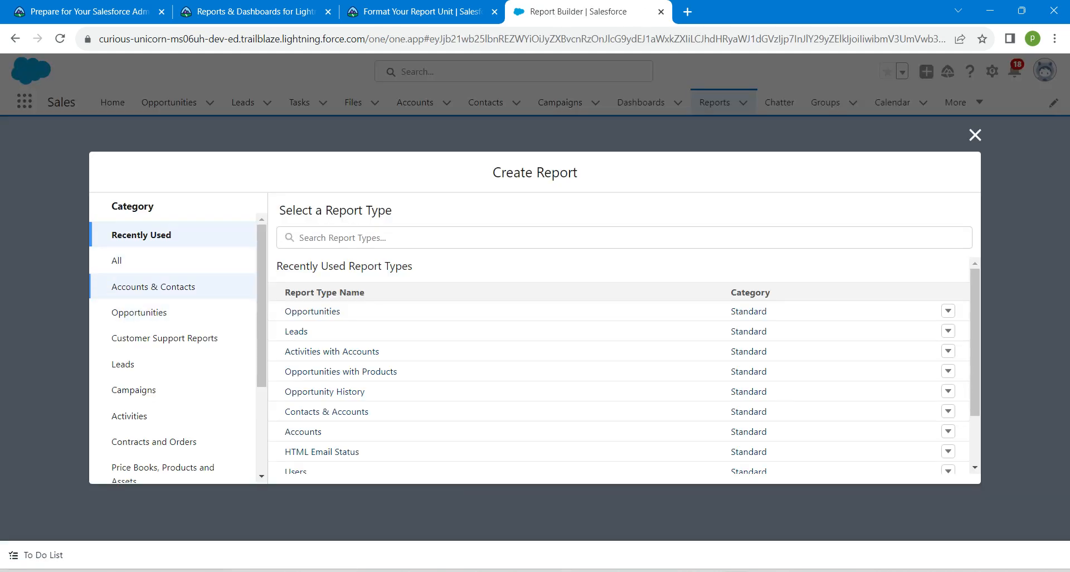
click(116, 260)
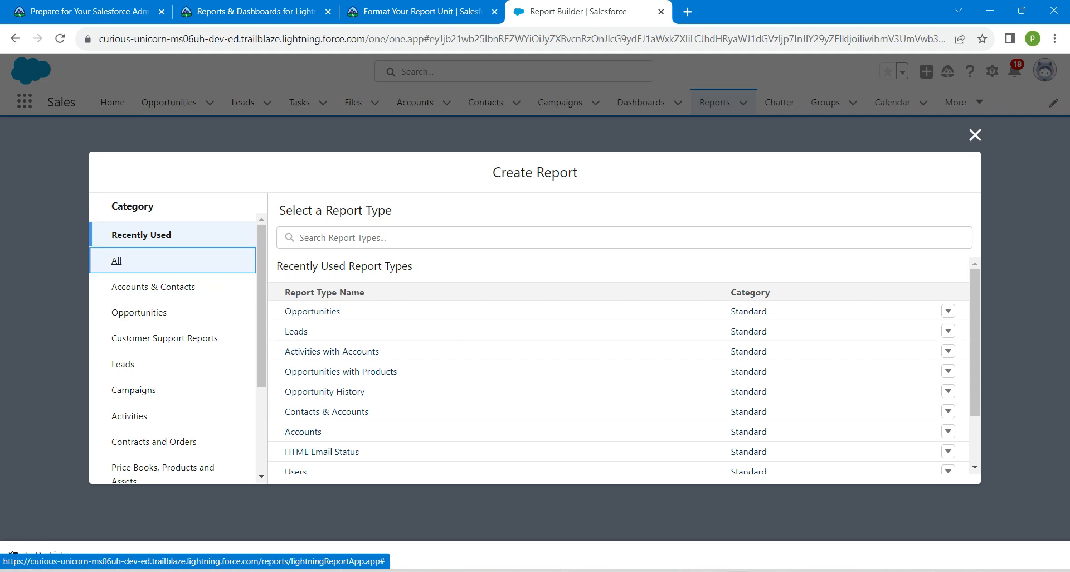
click(116, 260)
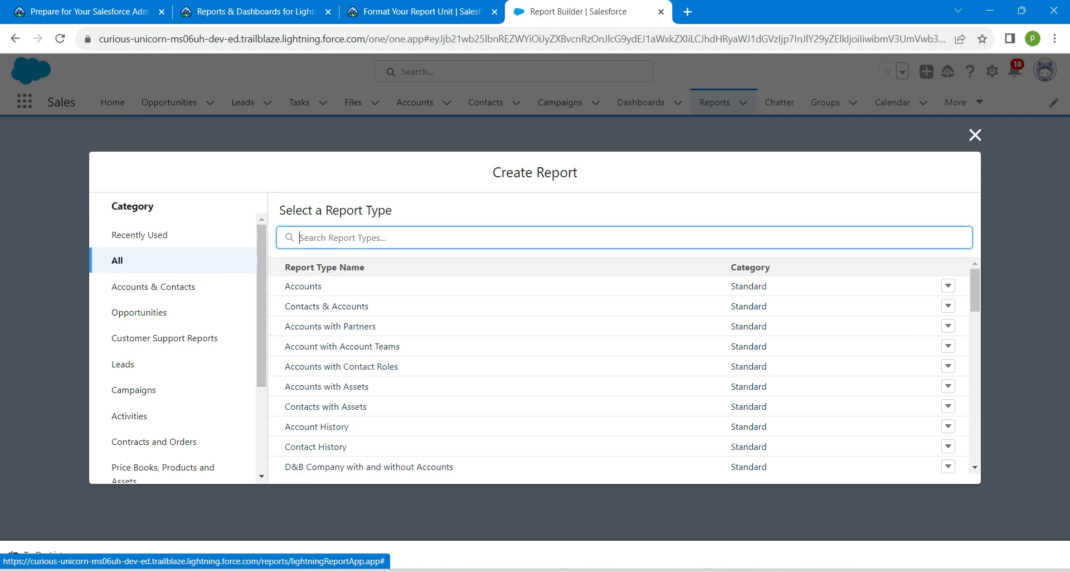
text(case)
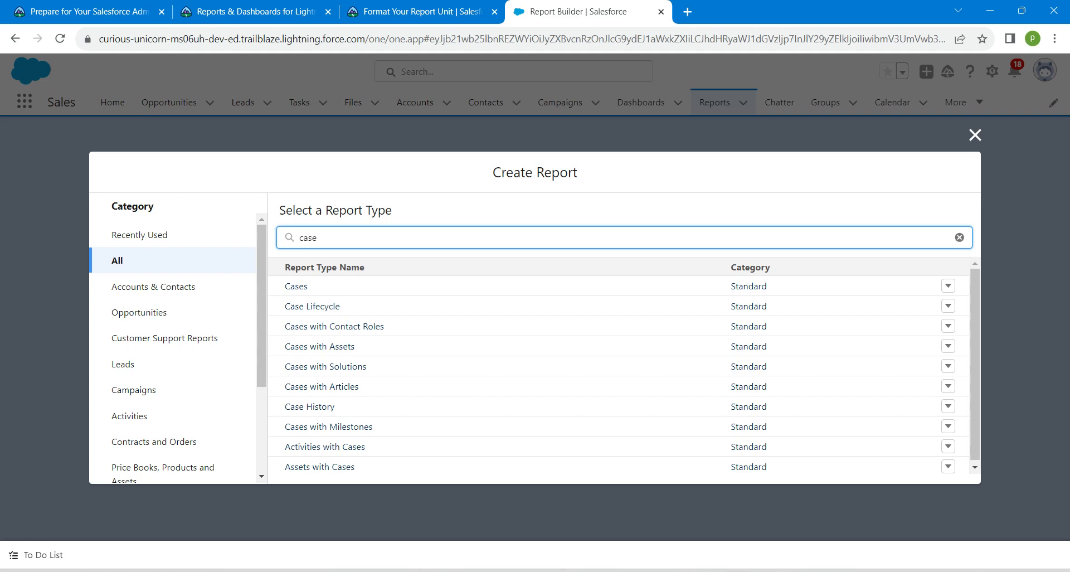
click(296, 286)
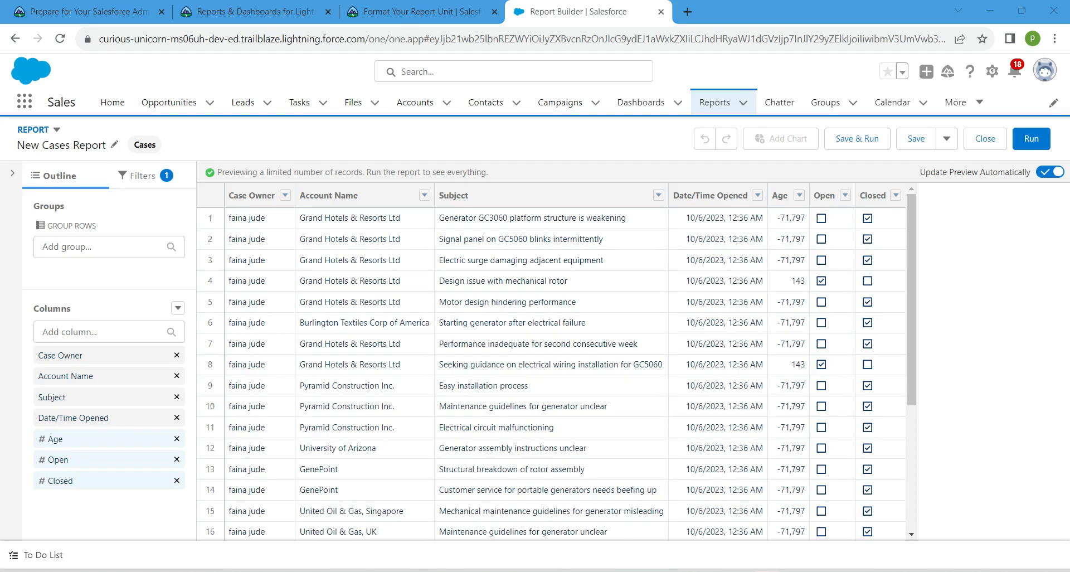
click(143, 175)
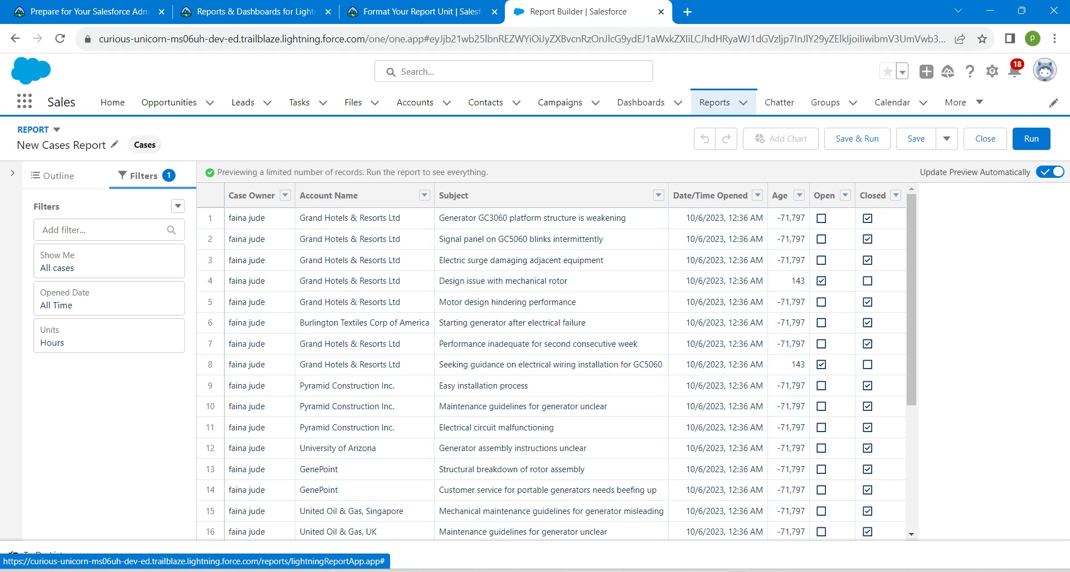
click(109, 297)
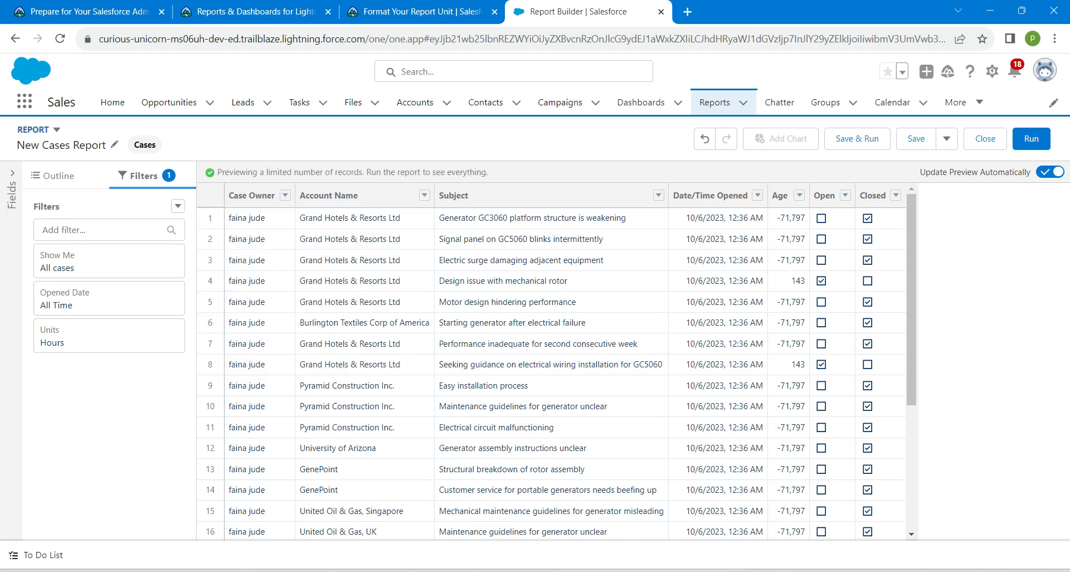
click(58, 175)
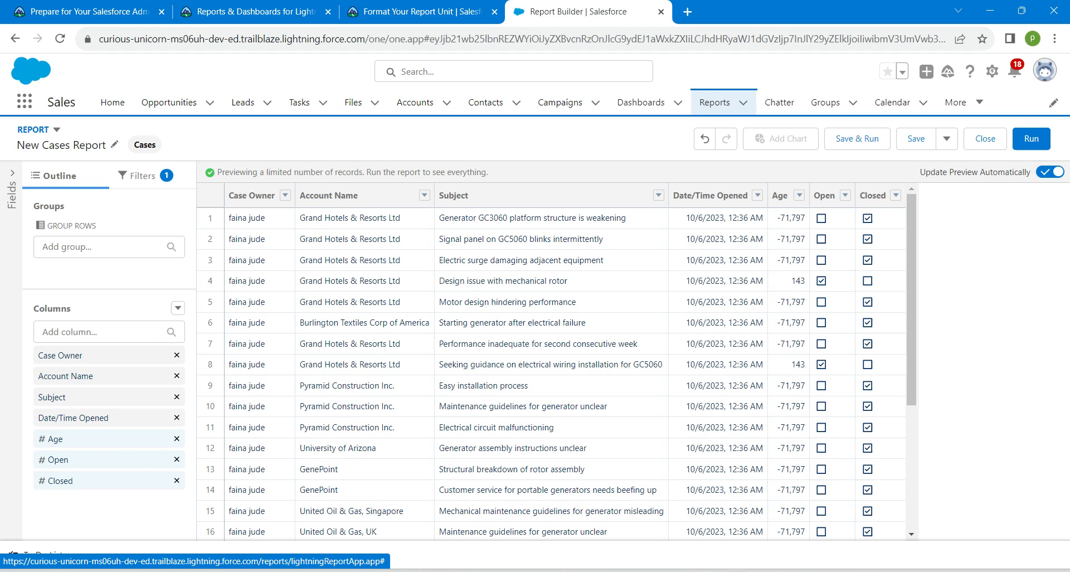
- Group the report rows by Status, then return to the Trailhead challenge instructions
text(stat)
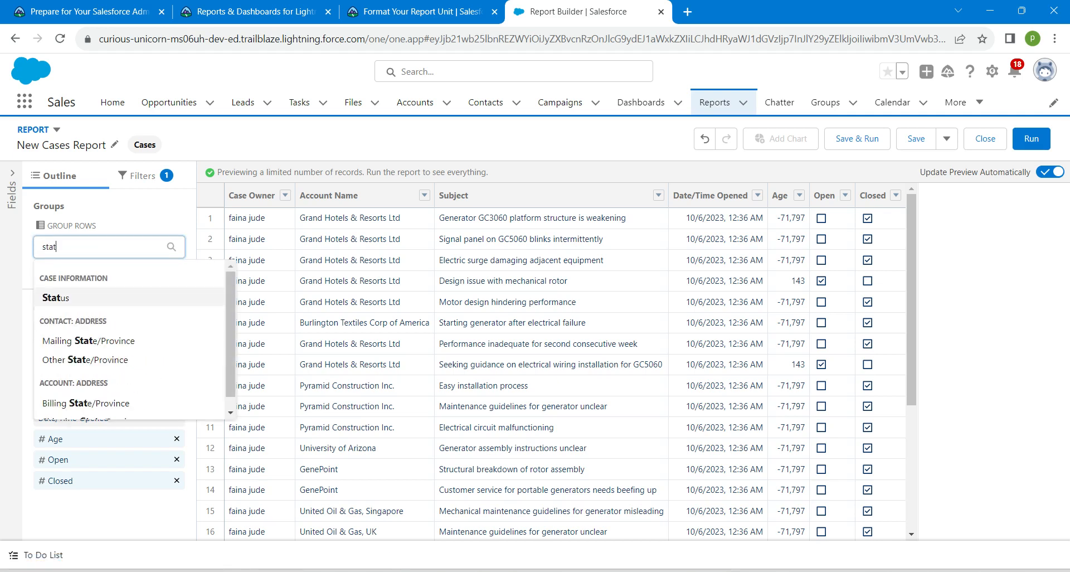
click(54, 298)
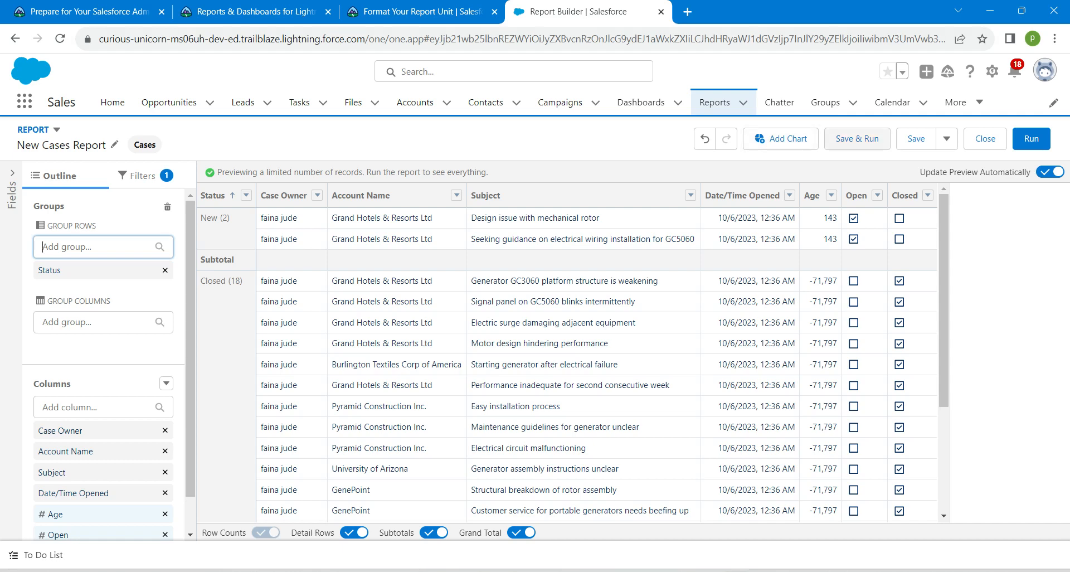
click(916, 138)
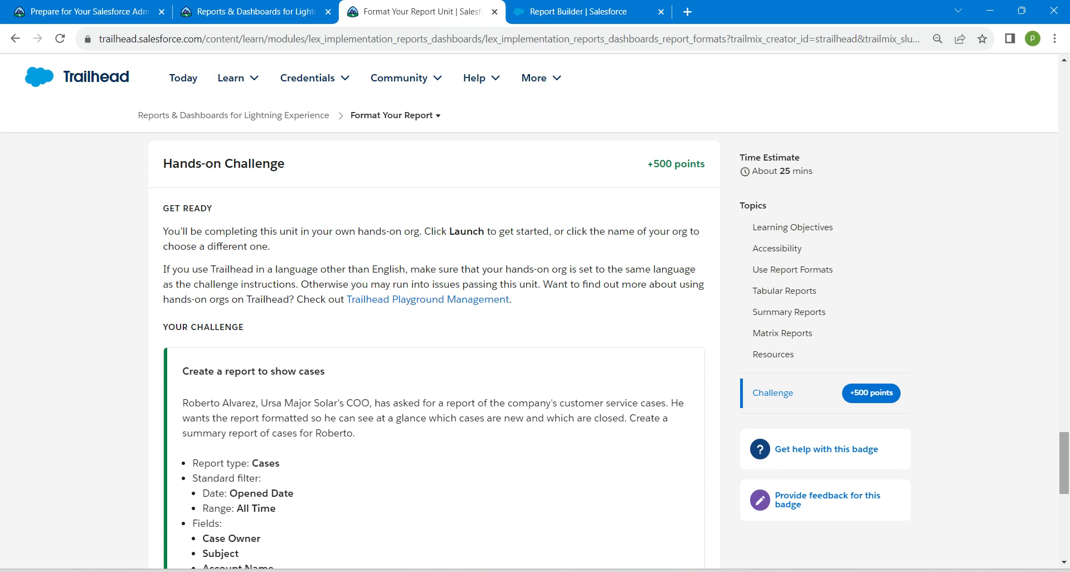
- Save the report with the Report Name 'Case Status'
scroll(down, 3)
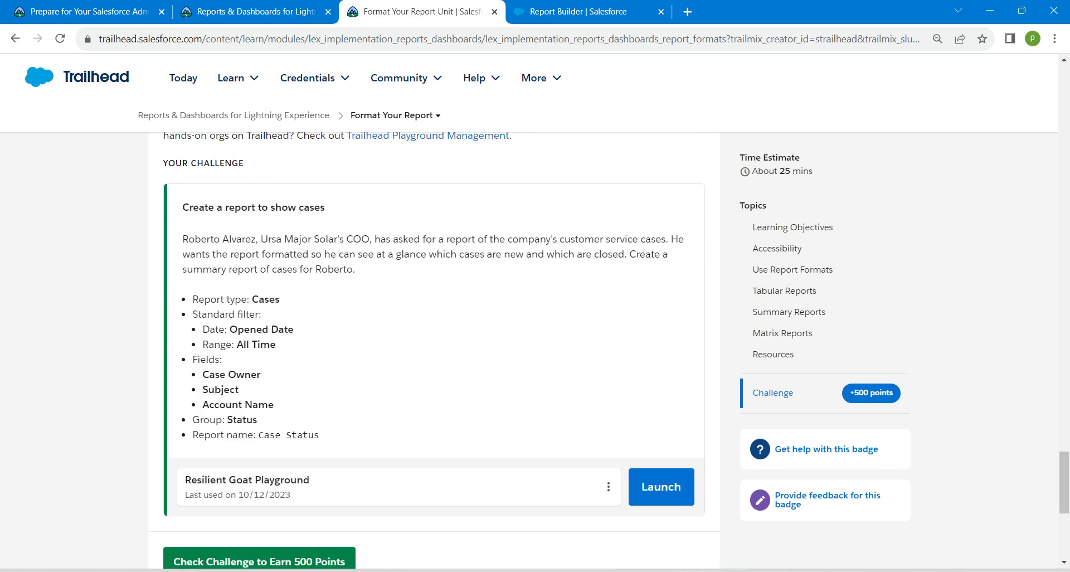
double_click(288, 435)
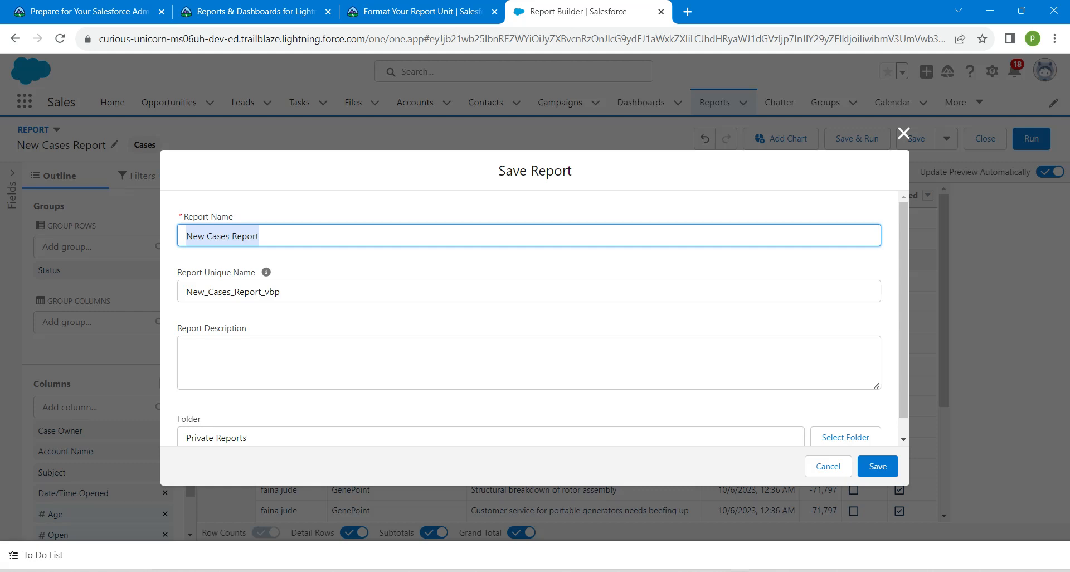
text(Case Status)
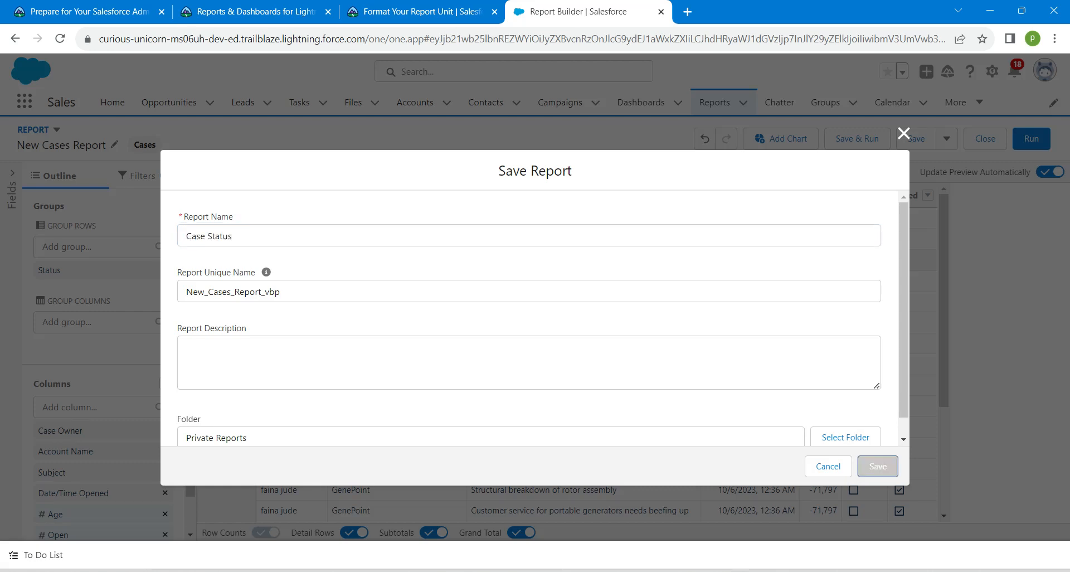
click(877, 466)
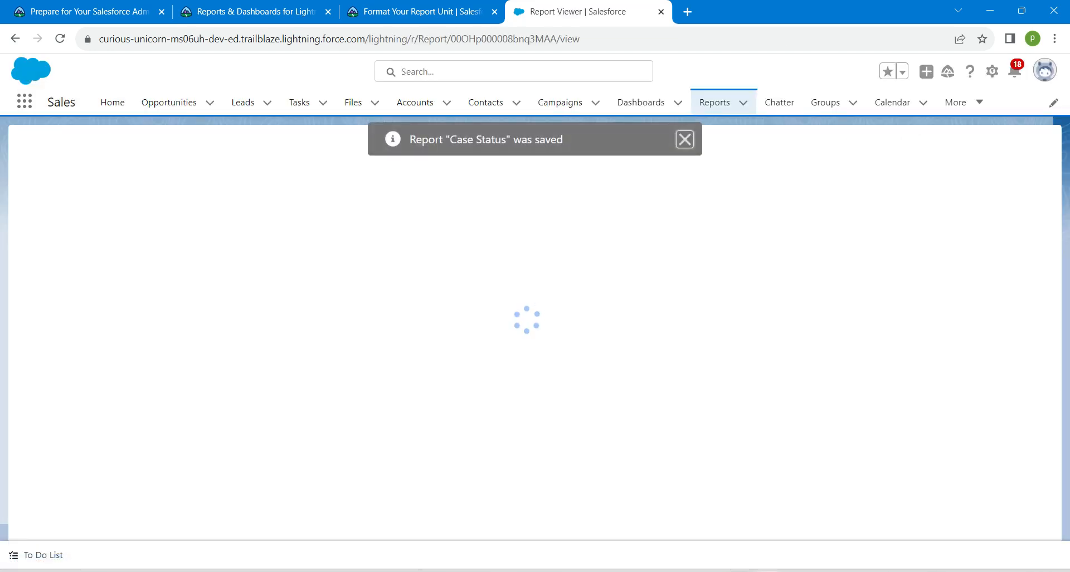
- Submit the Format Your Report challenge for verification against the org
click(427, 11)
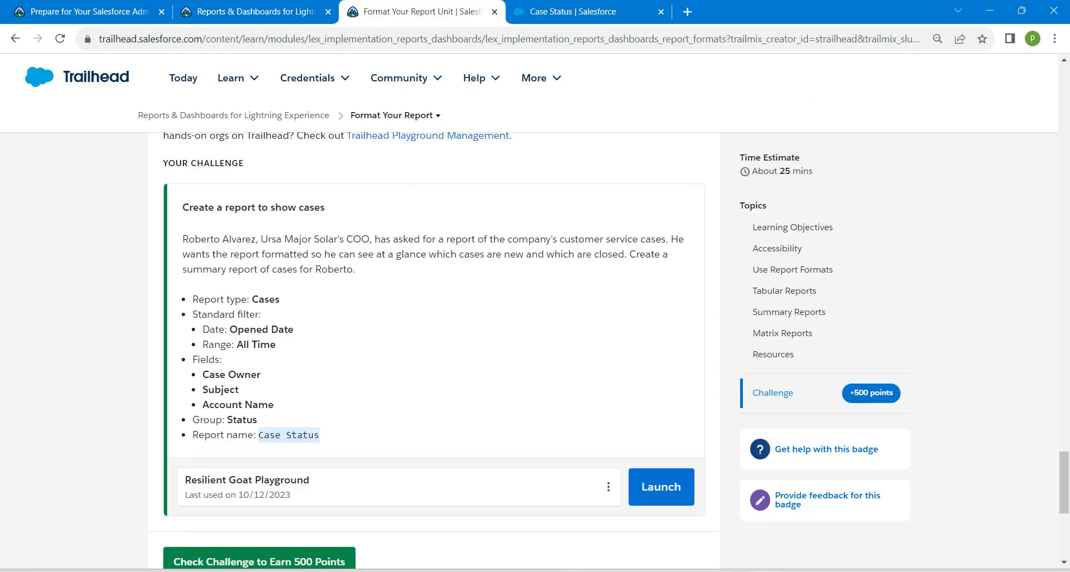
click(259, 561)
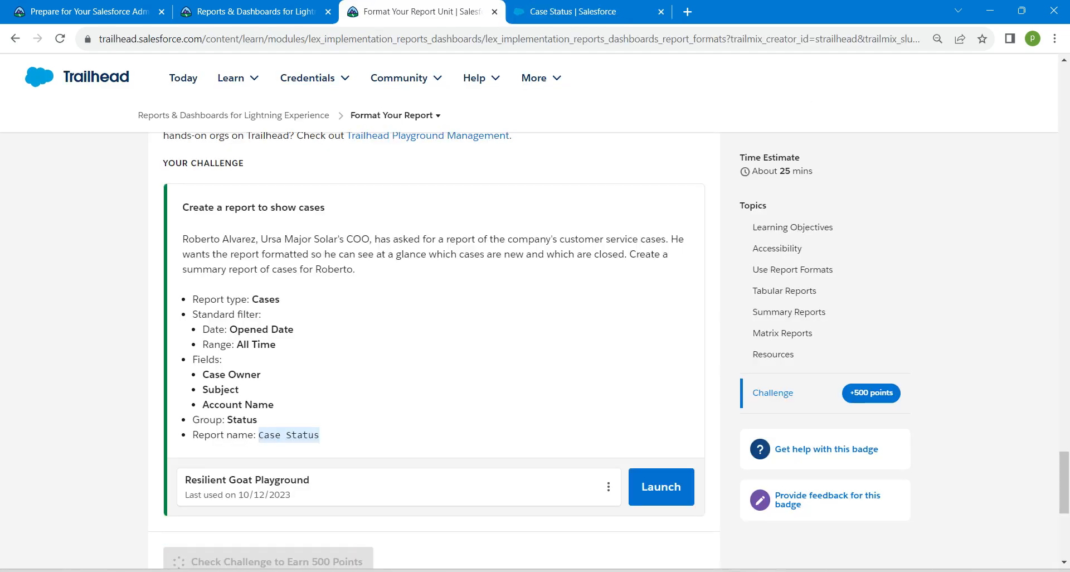